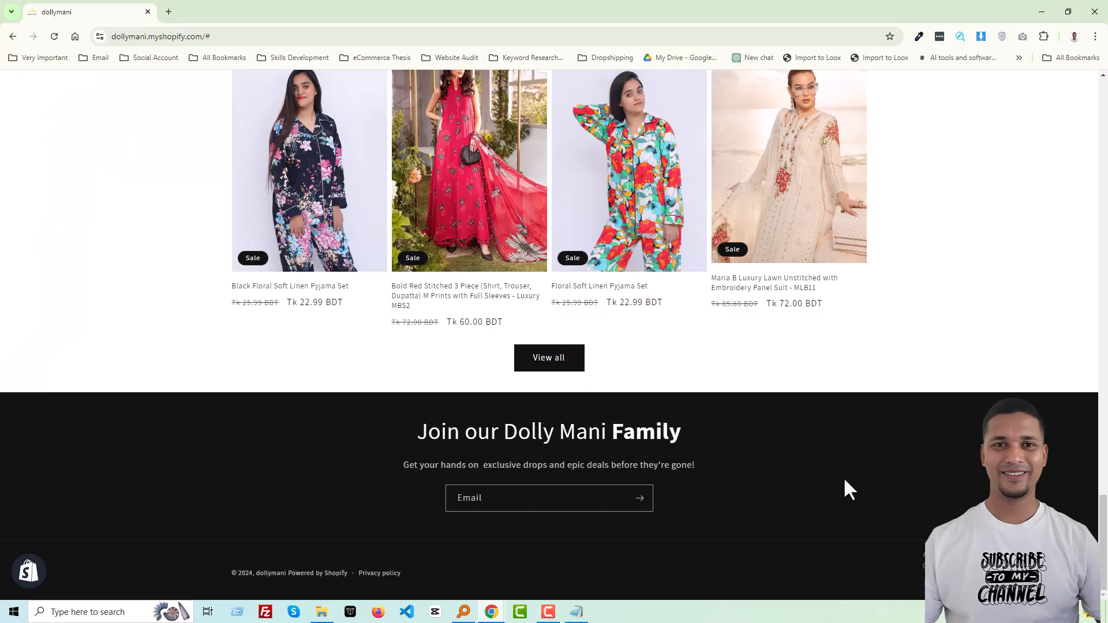
mouse_move(216, 547)
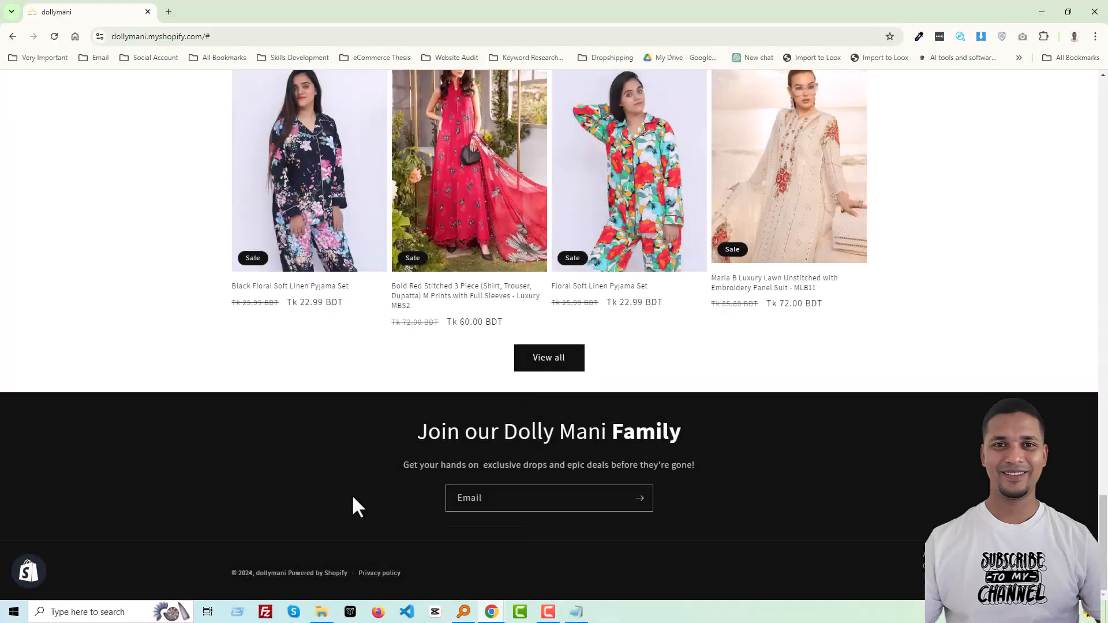
mouse_move(319, 446)
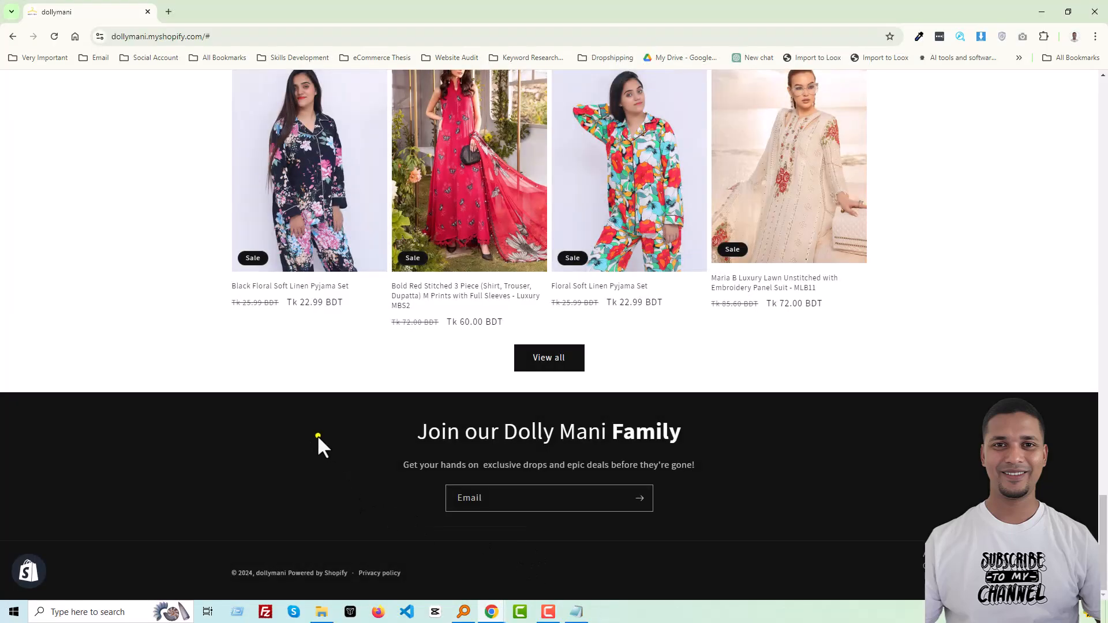
Inspect the footer's copyright bar in DevTools and select its .footer__content-bottom-wrapper rule
right_click(319, 436)
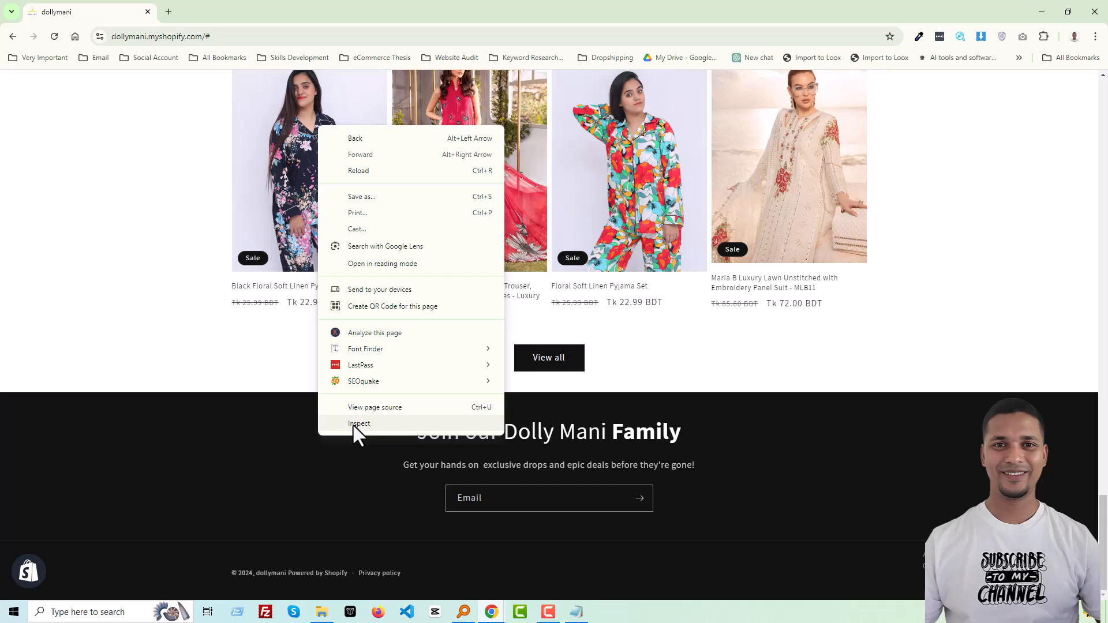
click(359, 423)
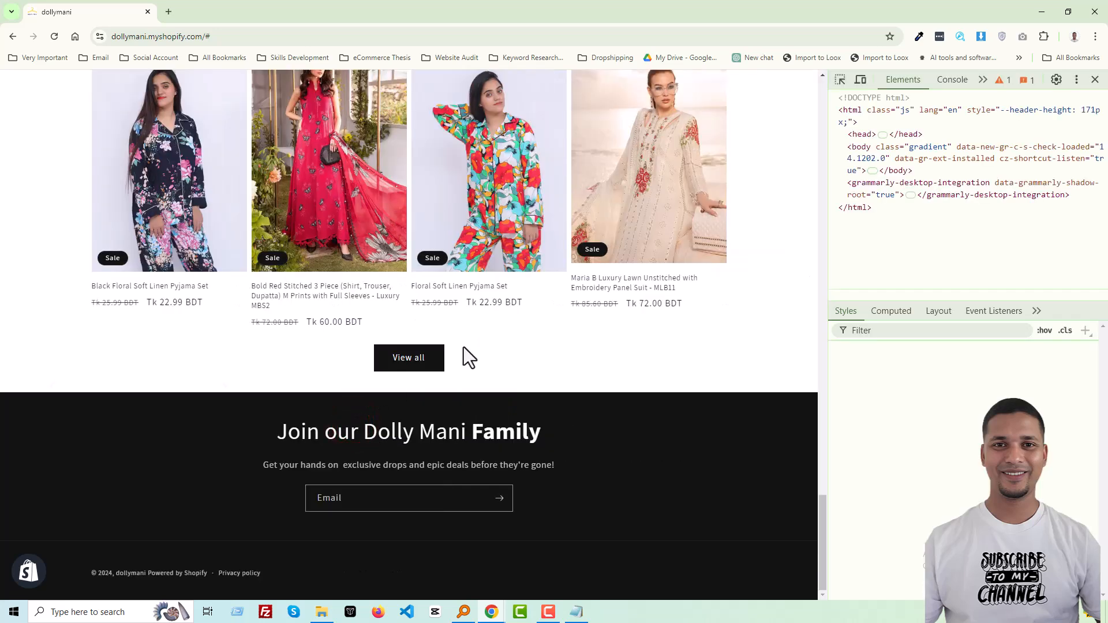
click(841, 80)
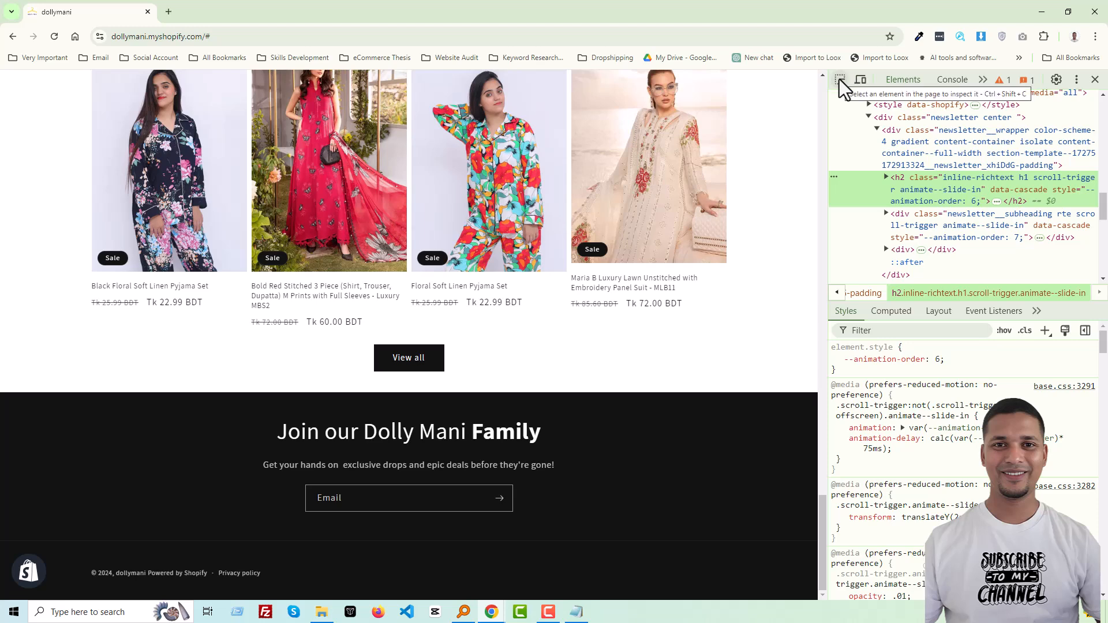
click(841, 79)
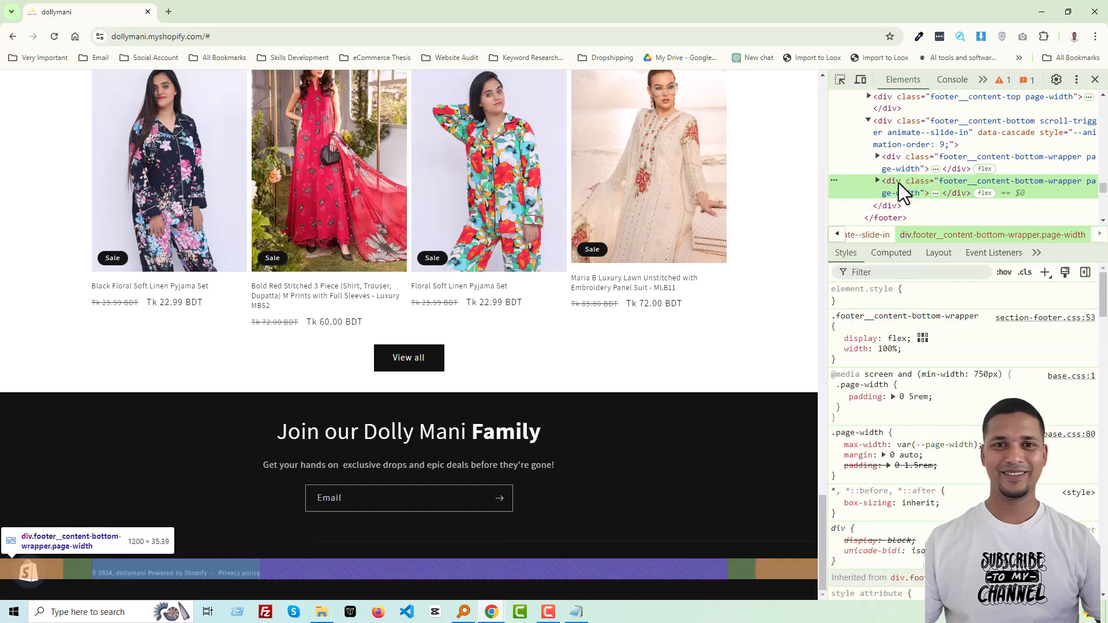
mouse_move(1000, 197)
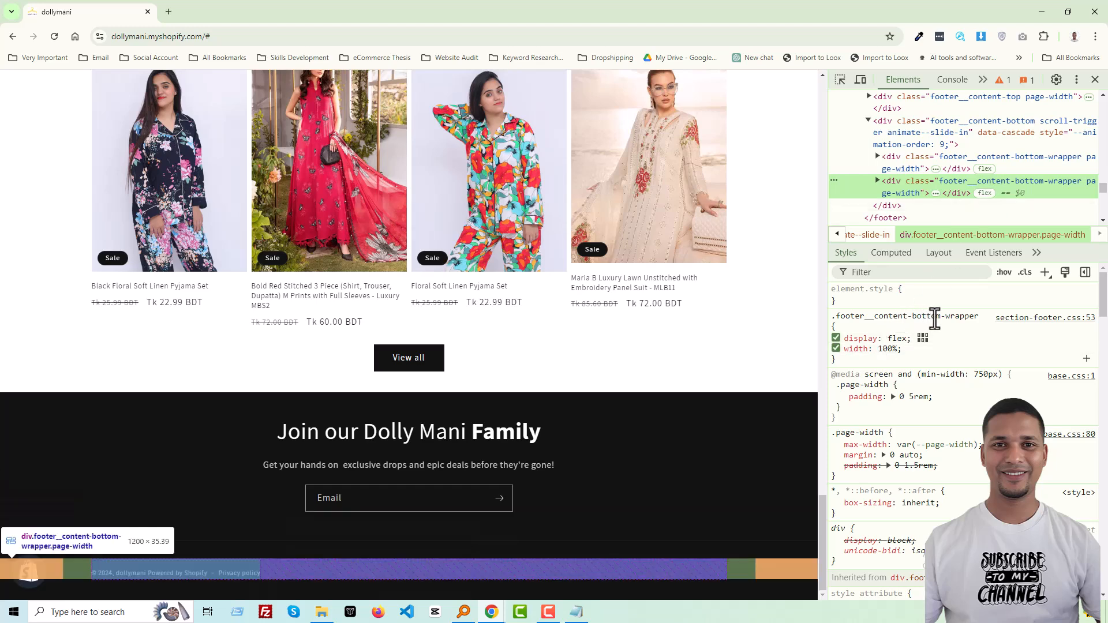
mouse_move(958, 317)
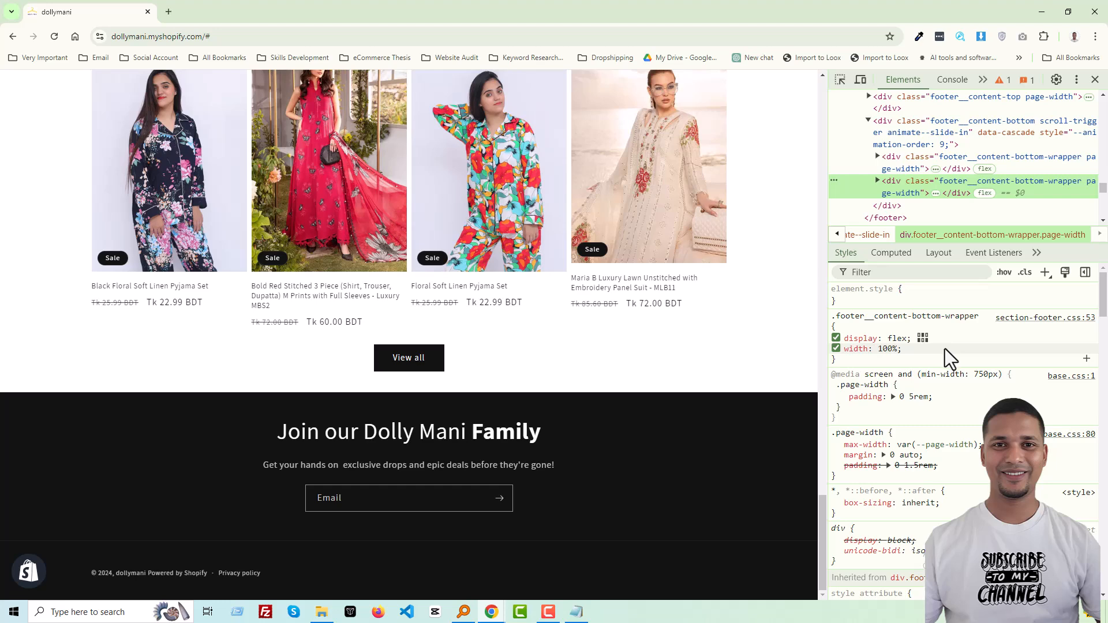
mouse_move(926, 363)
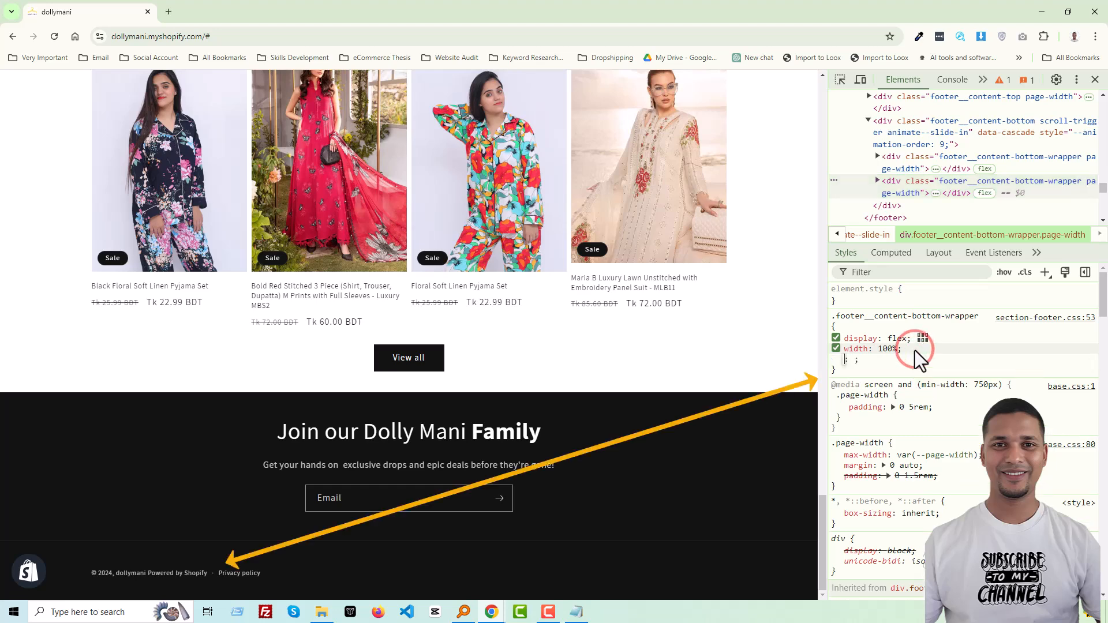
Add justify-content: center and align-items: center to the .footer__content-bottom-wrapper rule live
text(justify-content: center;)
text(align-items:)
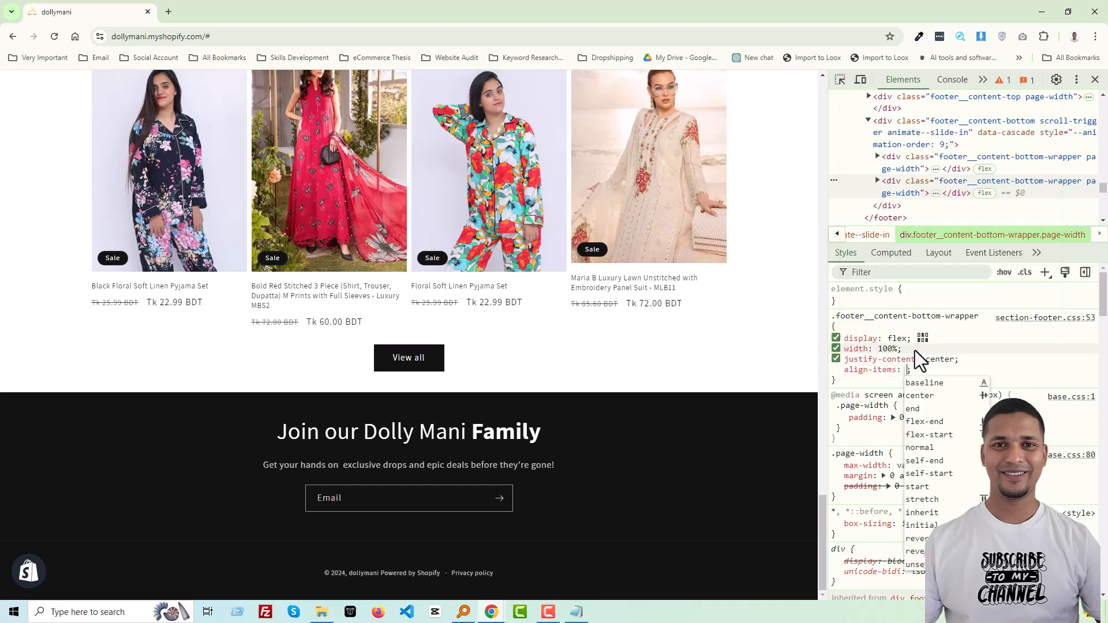
click(917, 395)
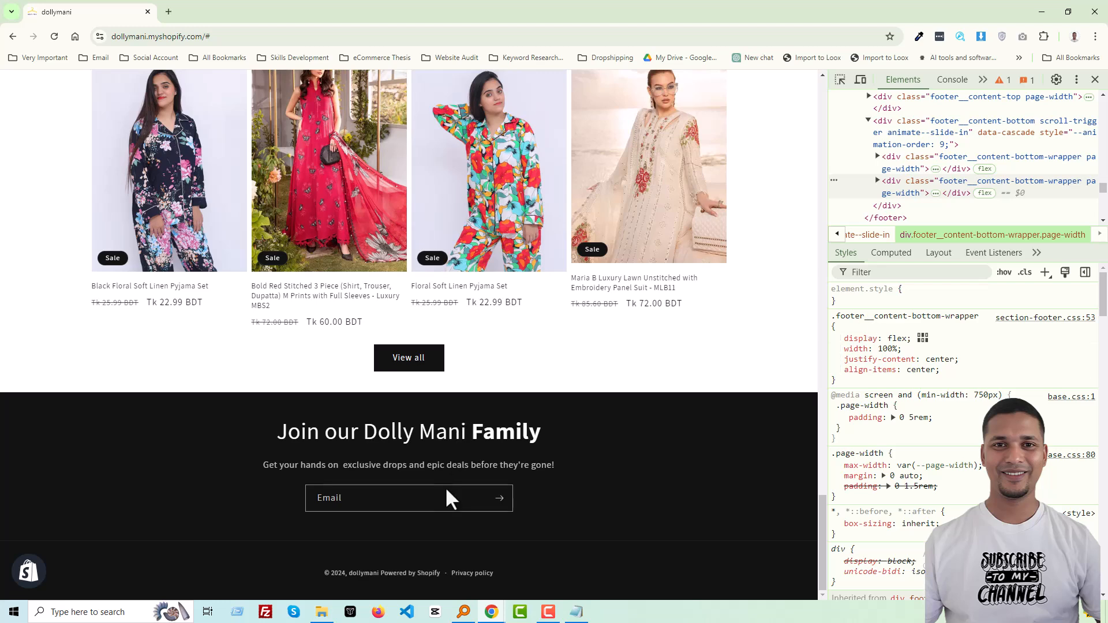
mouse_move(468, 597)
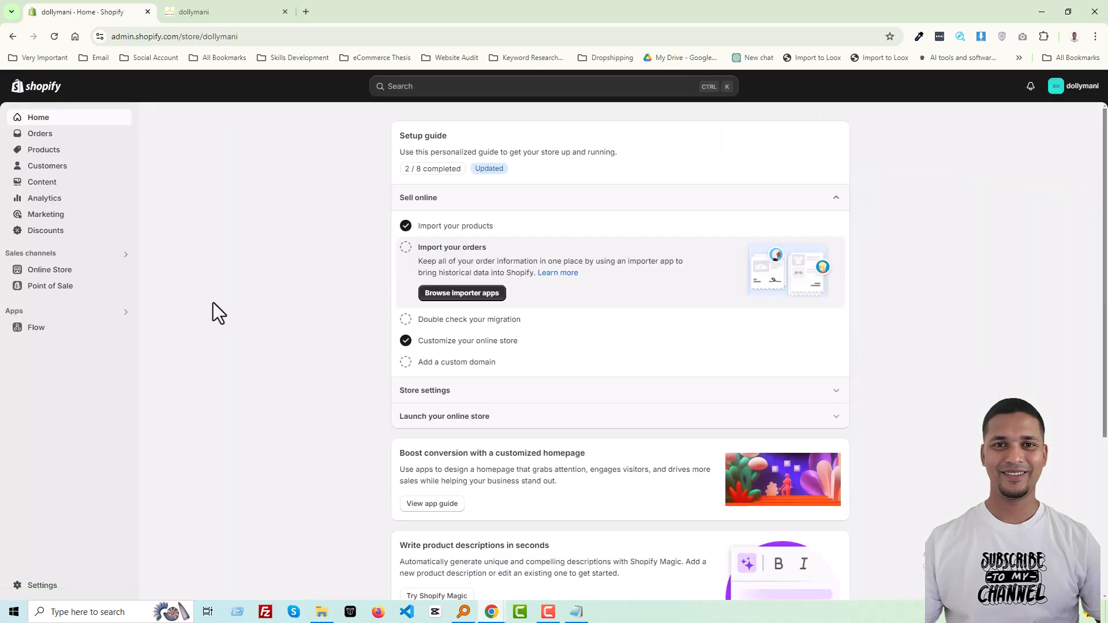
mouse_move(50, 269)
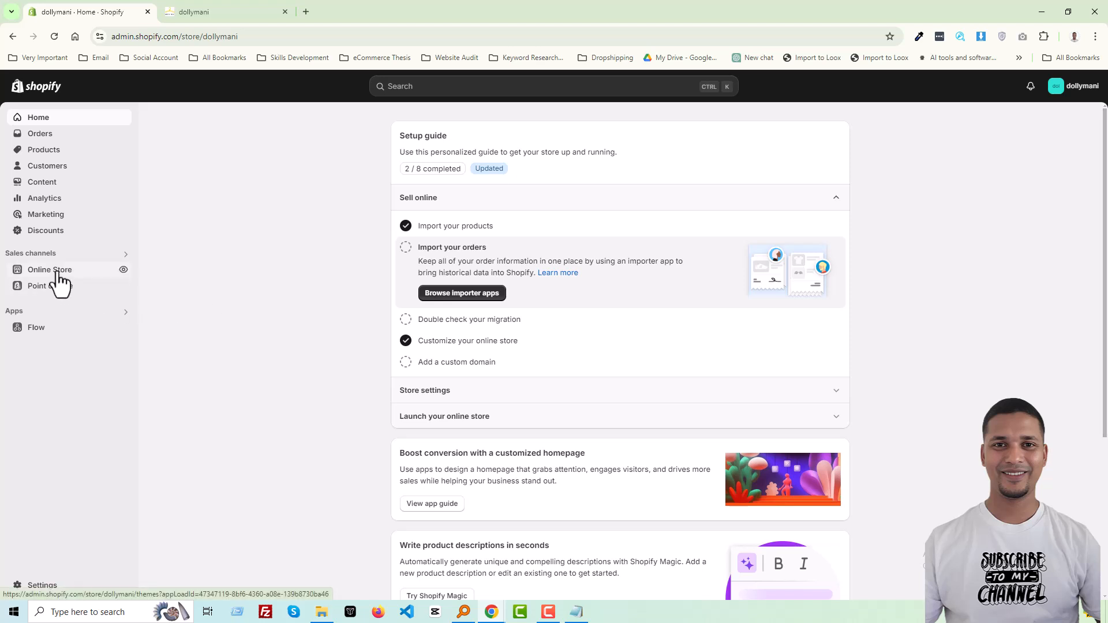
From Online Store, launch Edit code on the Dawn theme
click(50, 269)
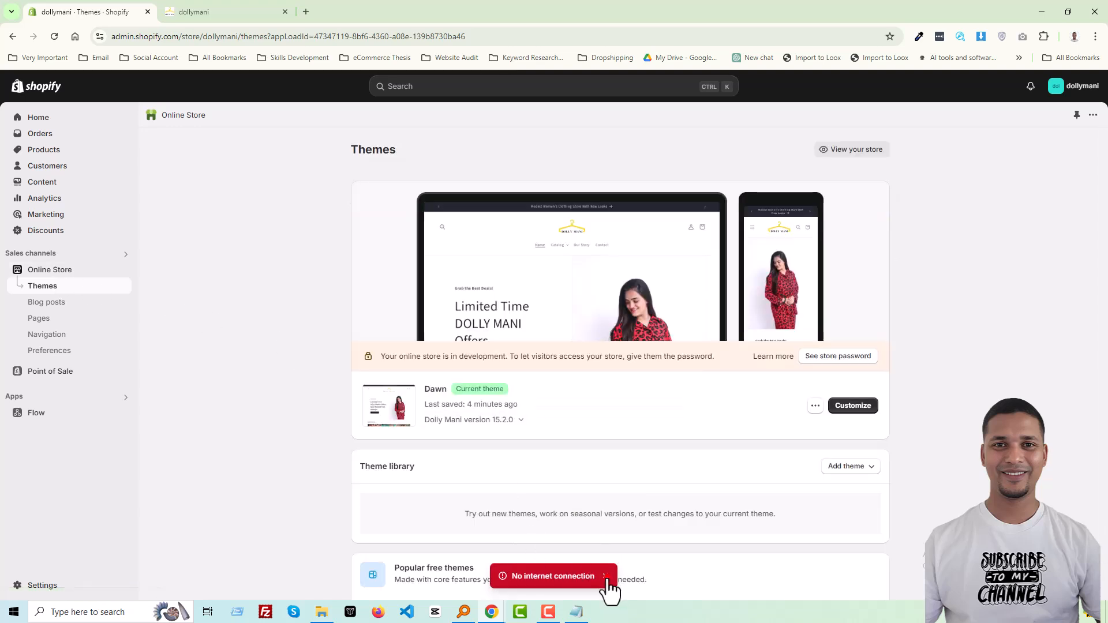
click(815, 405)
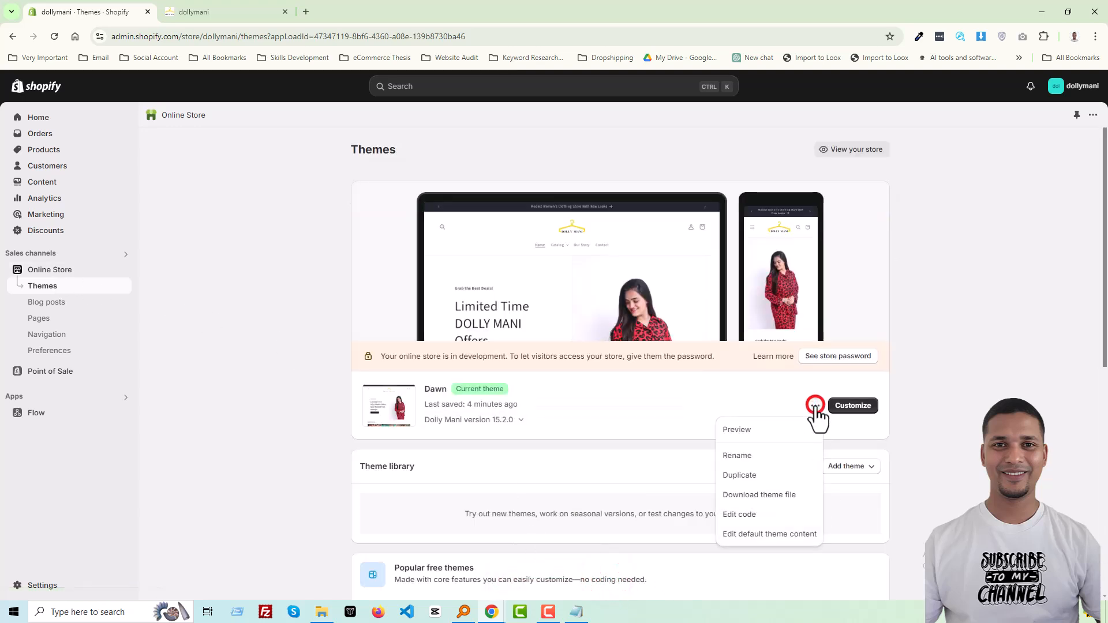
click(739, 513)
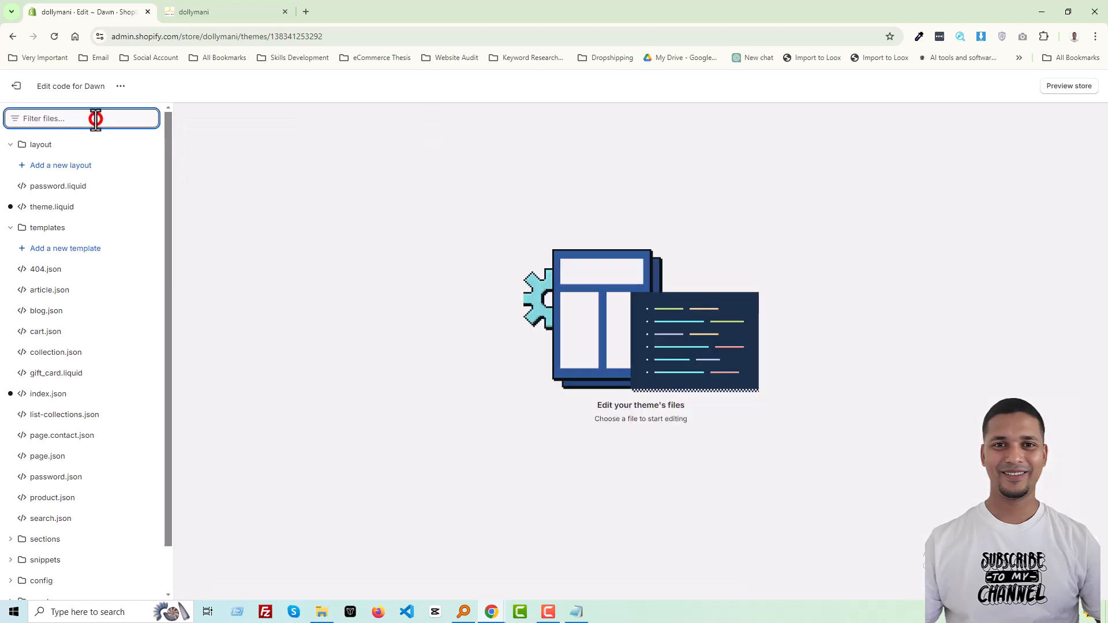
Filter for 'bas' and load base.css, then return to the storefront page
text(bas)
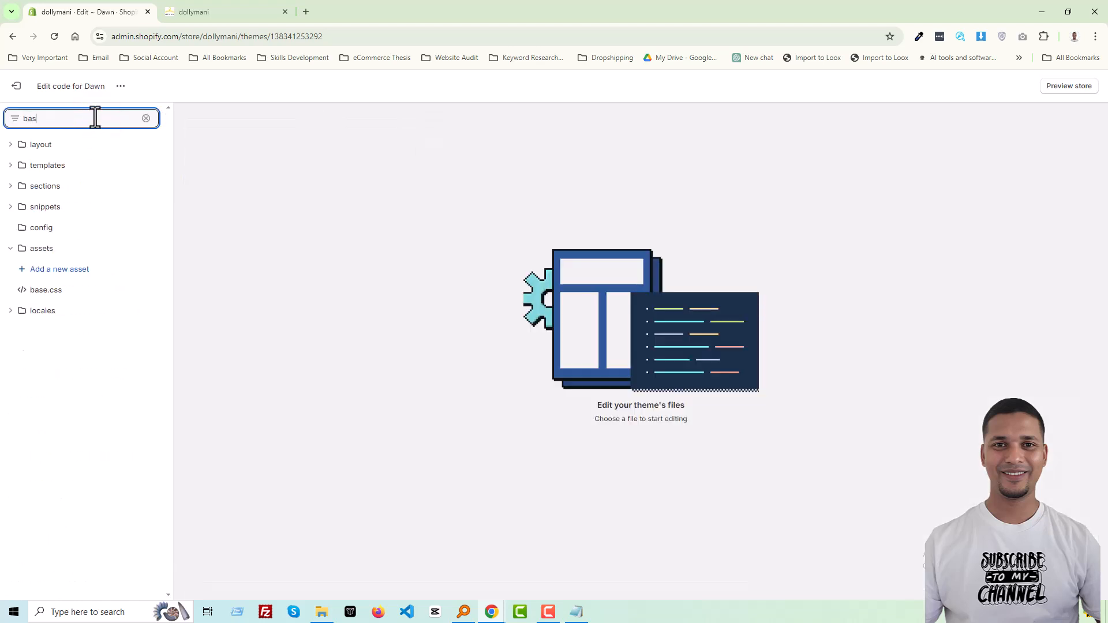
click(45, 289)
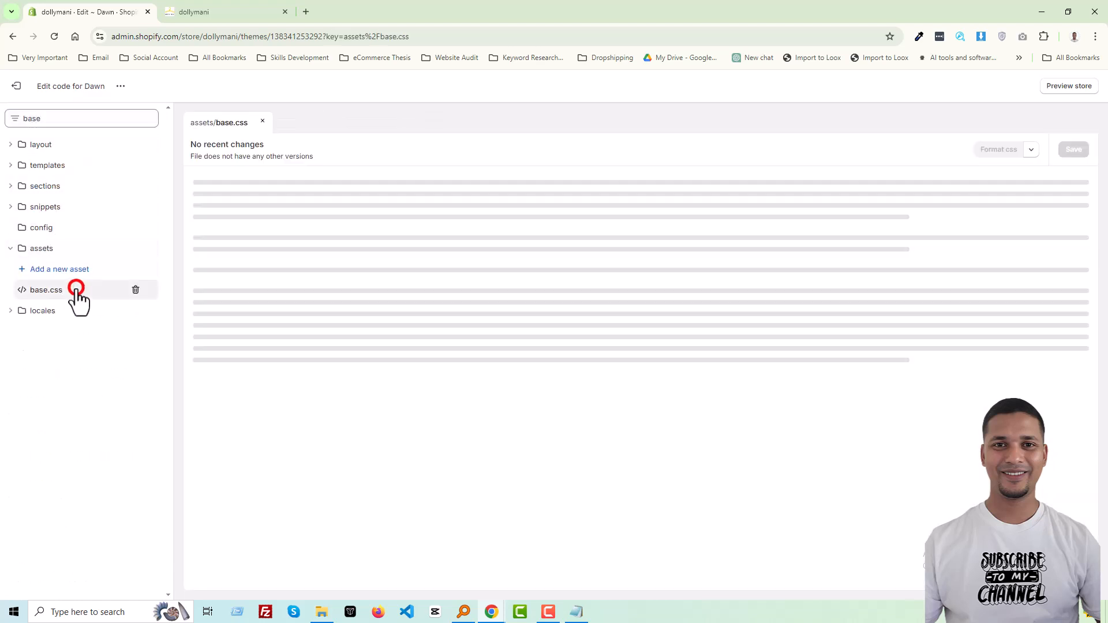
click(47, 290)
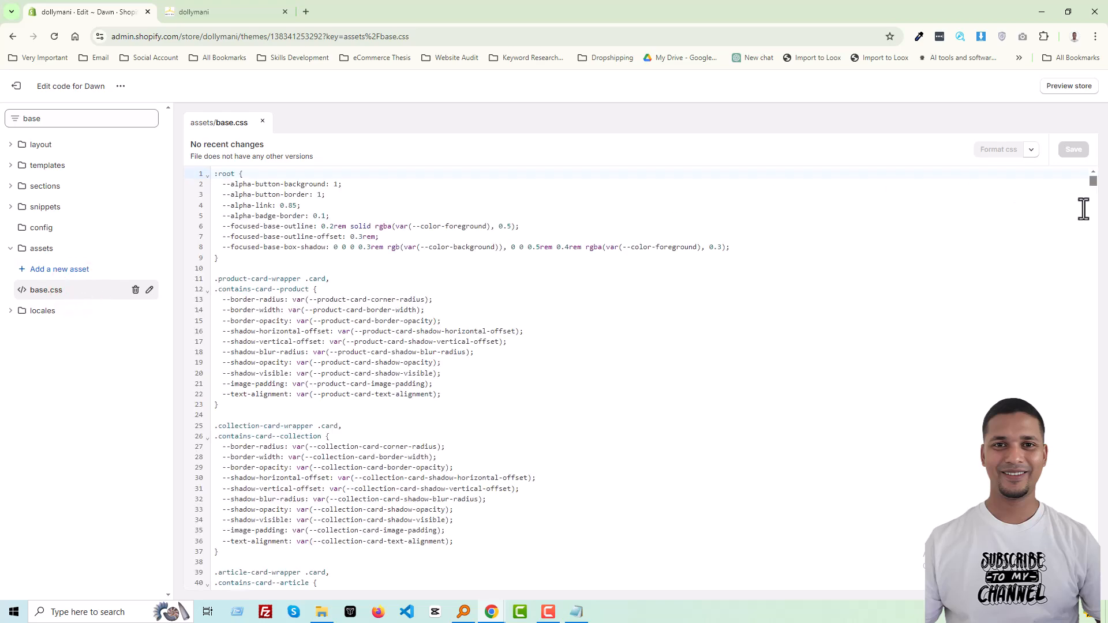
click(205, 11)
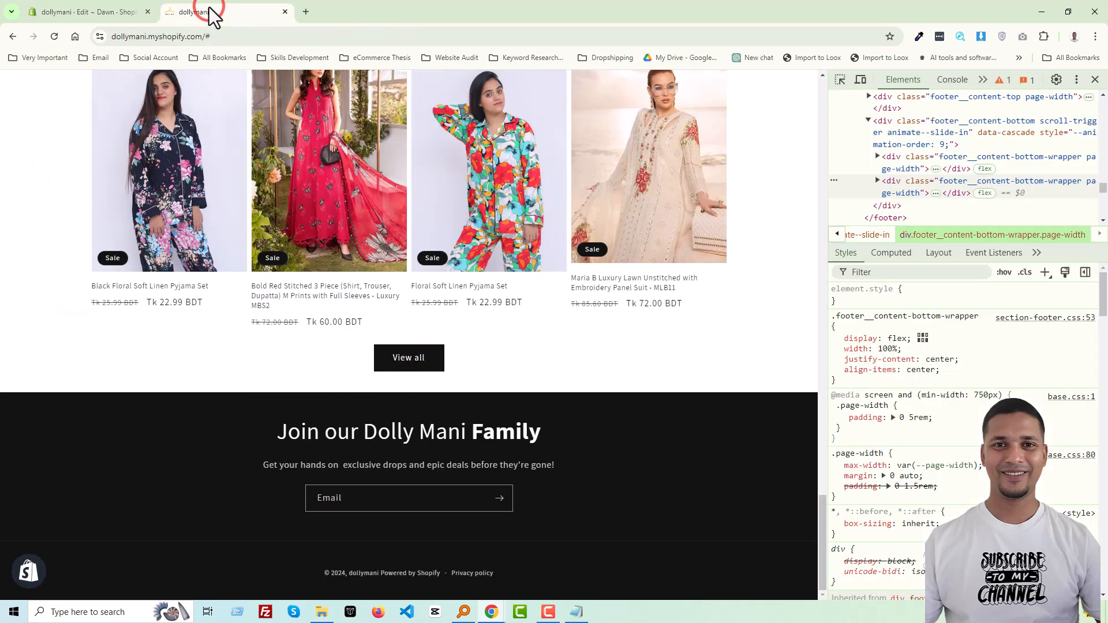
mouse_move(969, 193)
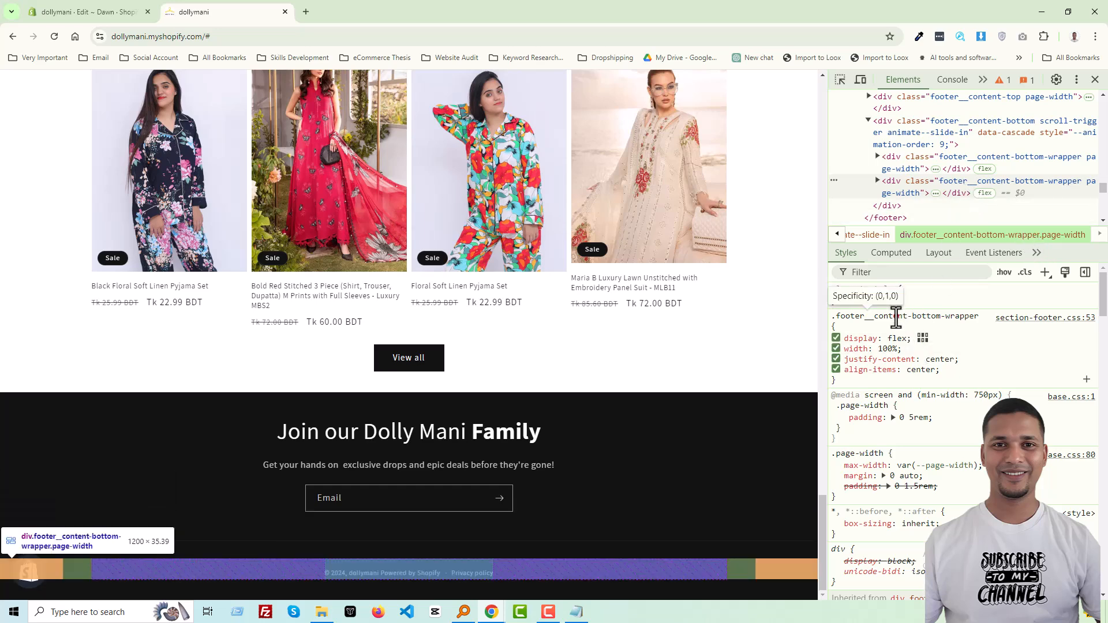
Copy the footer wrapper rule from DevTools and start a find in base.css
right_click(905, 317)
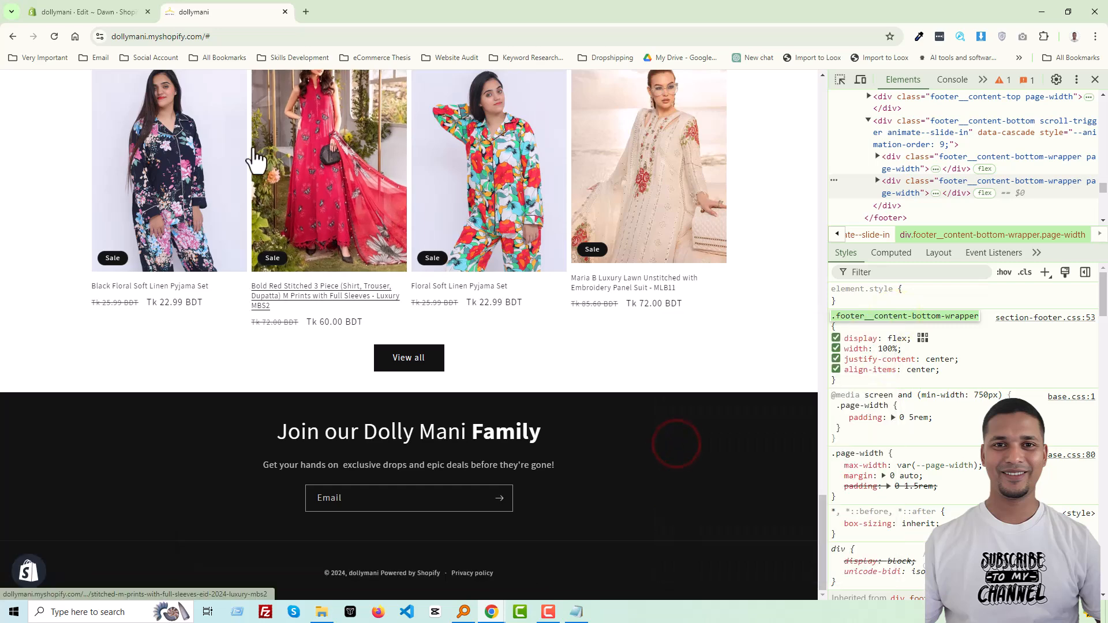
mouse_move(85, 11)
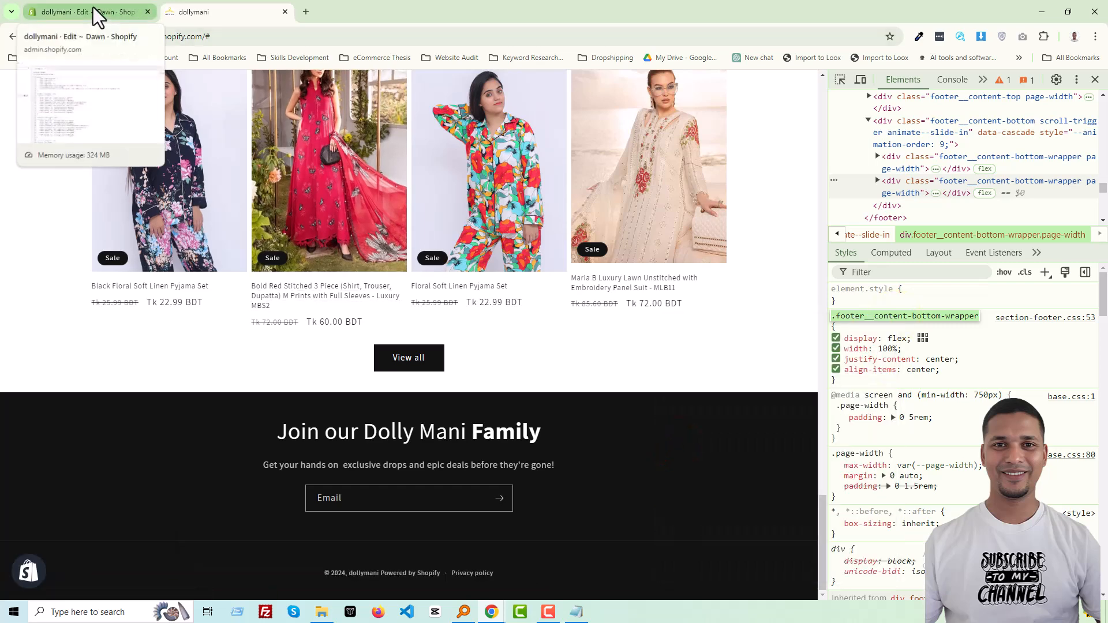
click(84, 11)
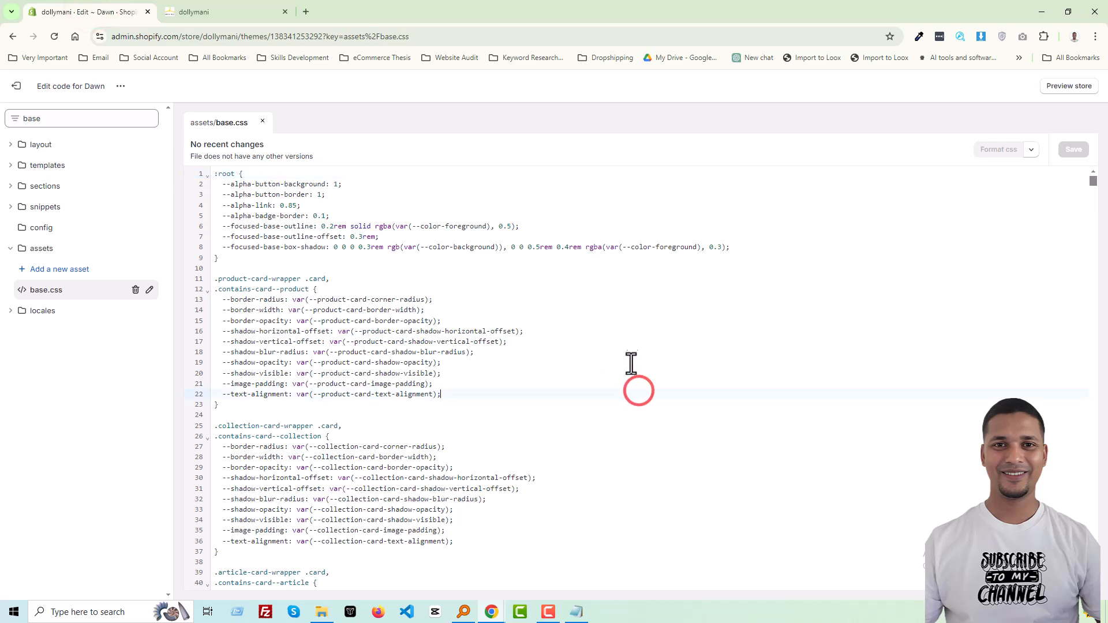
key(ctrl+f)
text(.footer__content-bottom-wrapper)
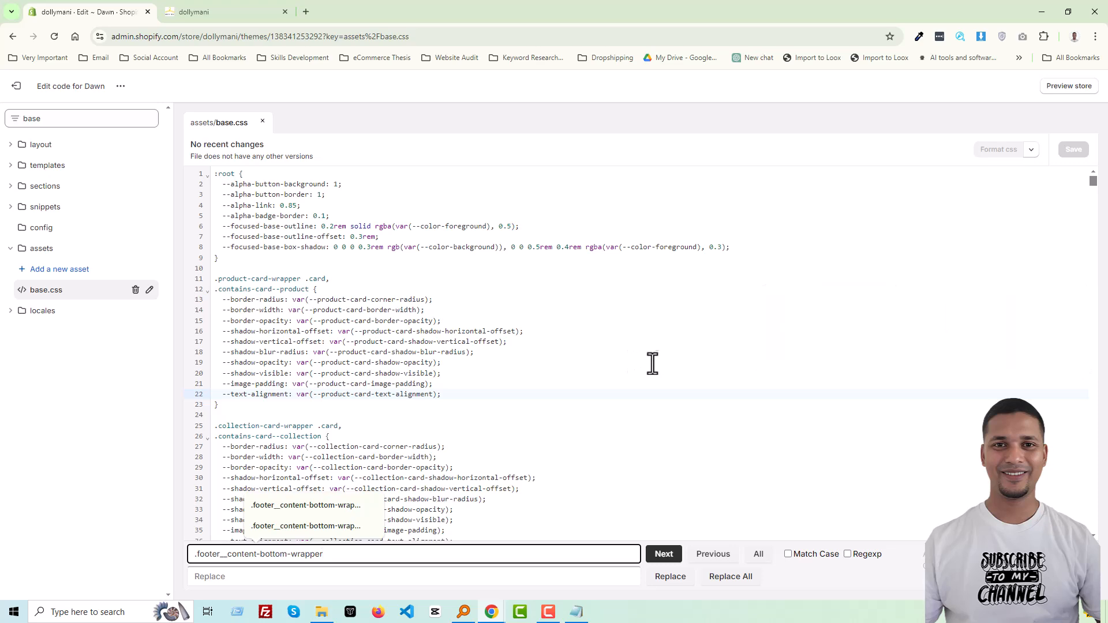
mouse_move(579, 348)
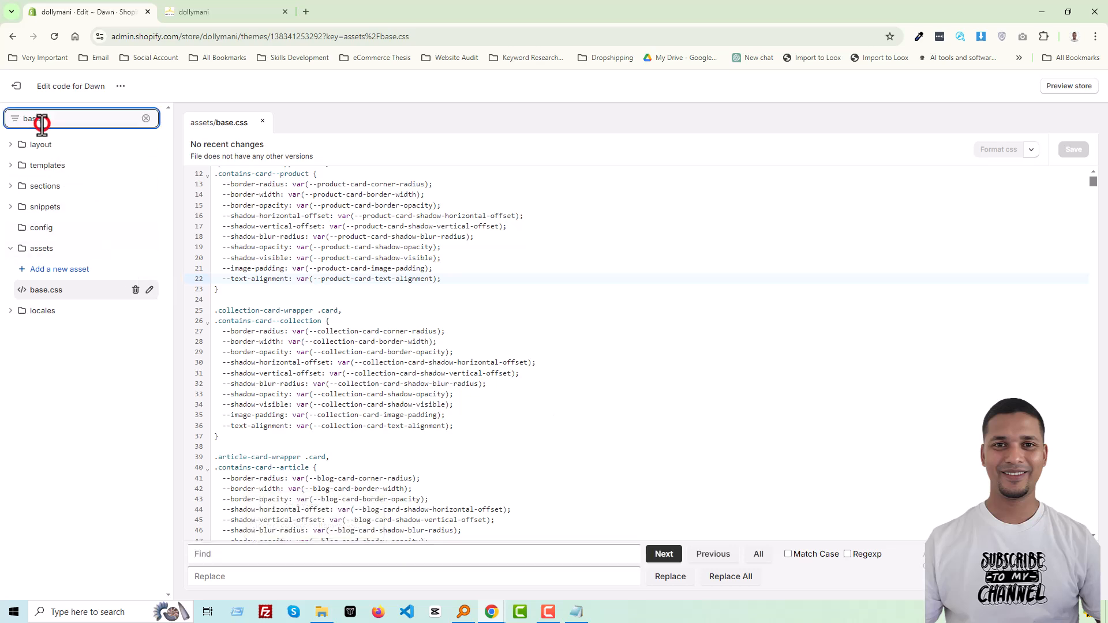
Filter files with 'foot', load section-footer.css and search it for .footer__content-bottom-wrapper
text(footer)
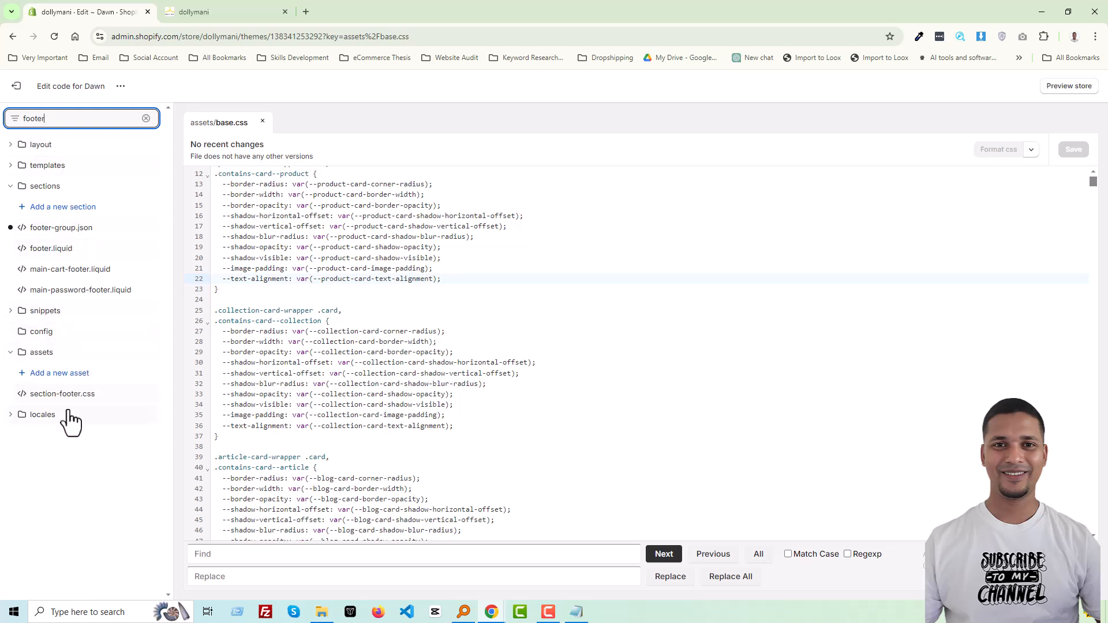
click(63, 394)
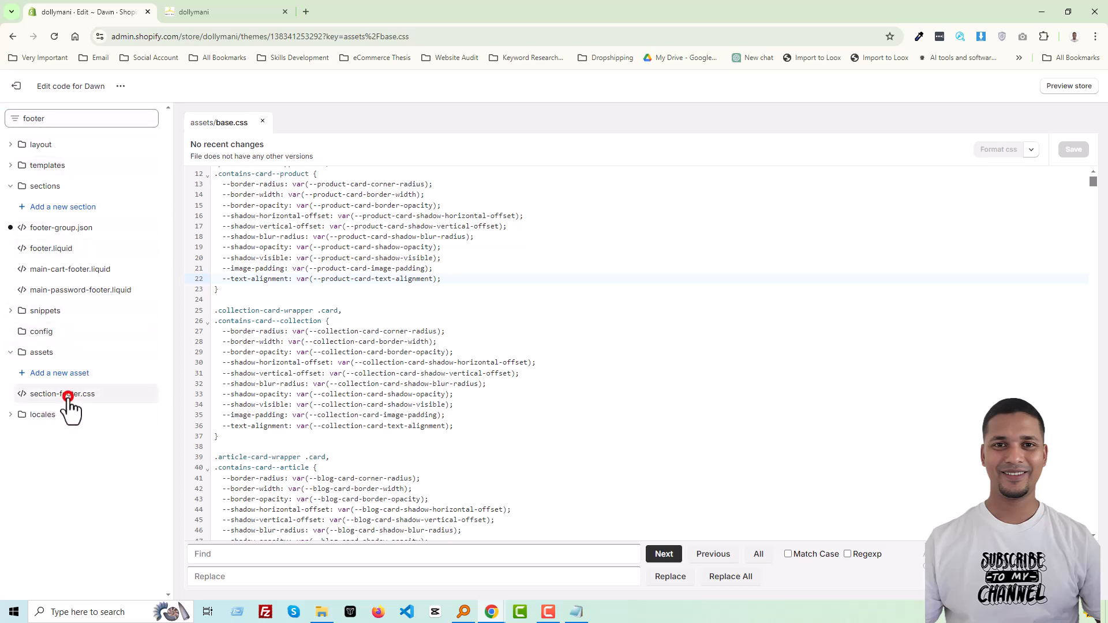
click(63, 393)
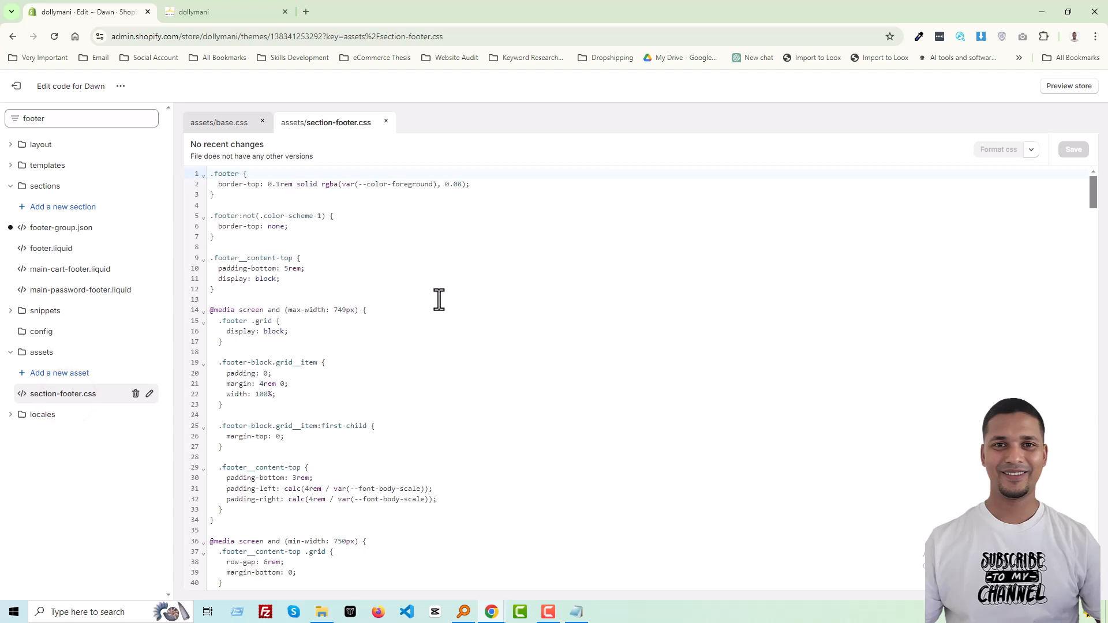
key(ctrl+f)
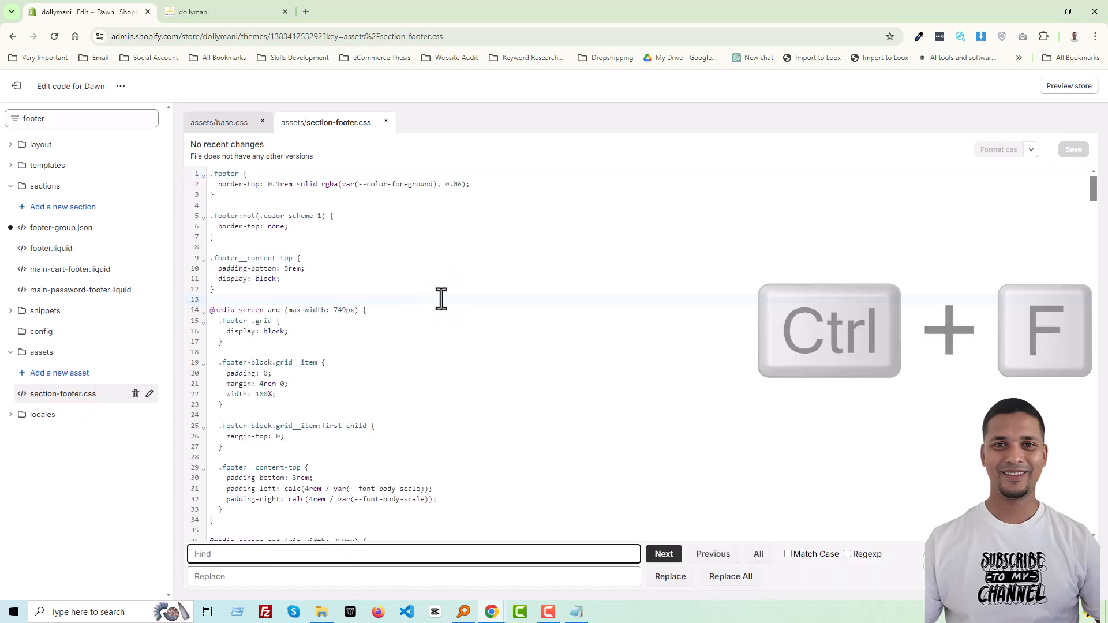
text(.footer__content-bottom-wrapper)
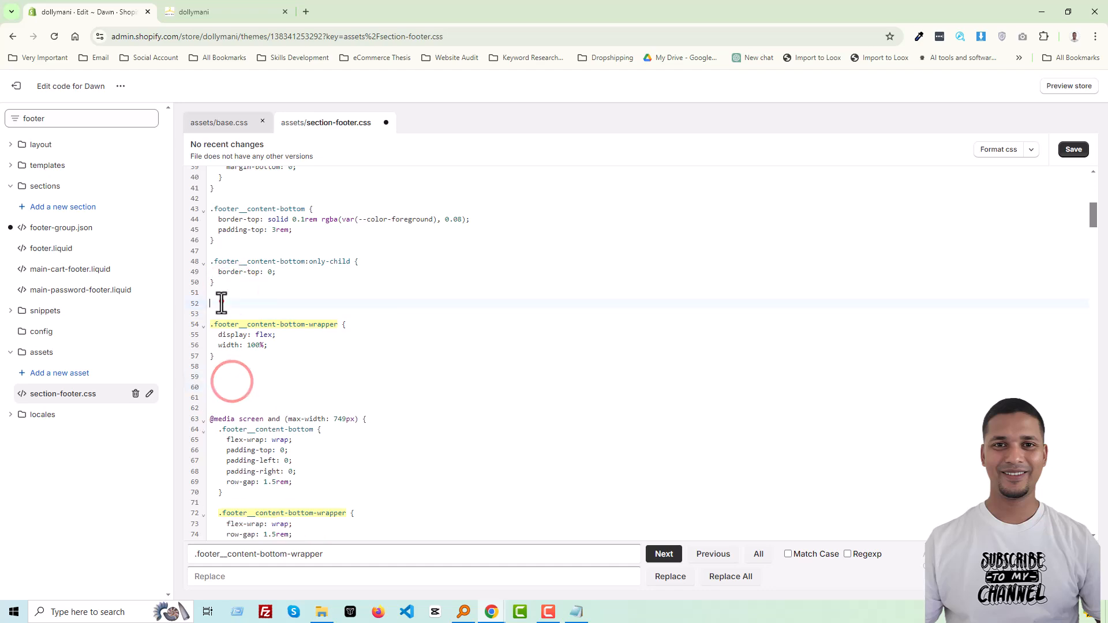
click(206, 12)
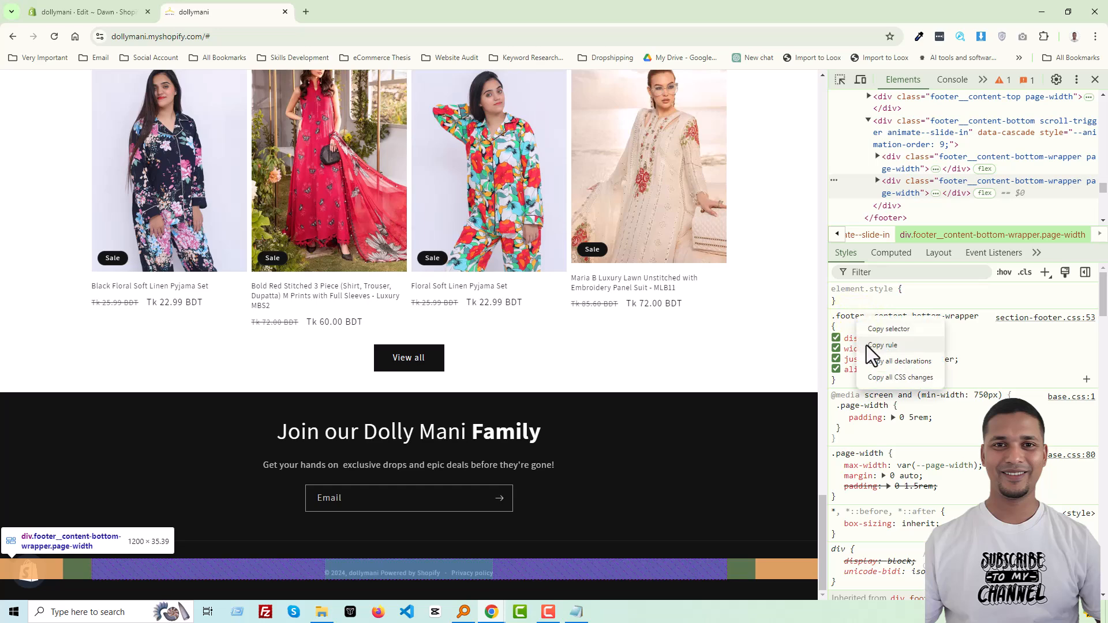
Paste the copied centered rule over the old one in section-footer.css, save with Ctrl+S and reload the storefront
click(70, 11)
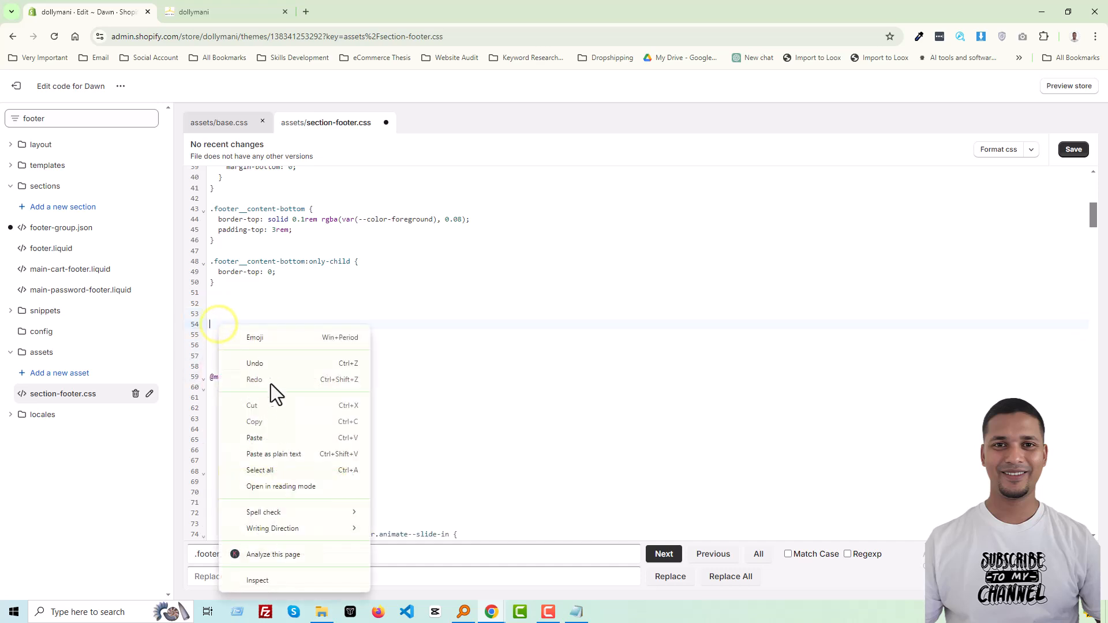
click(254, 437)
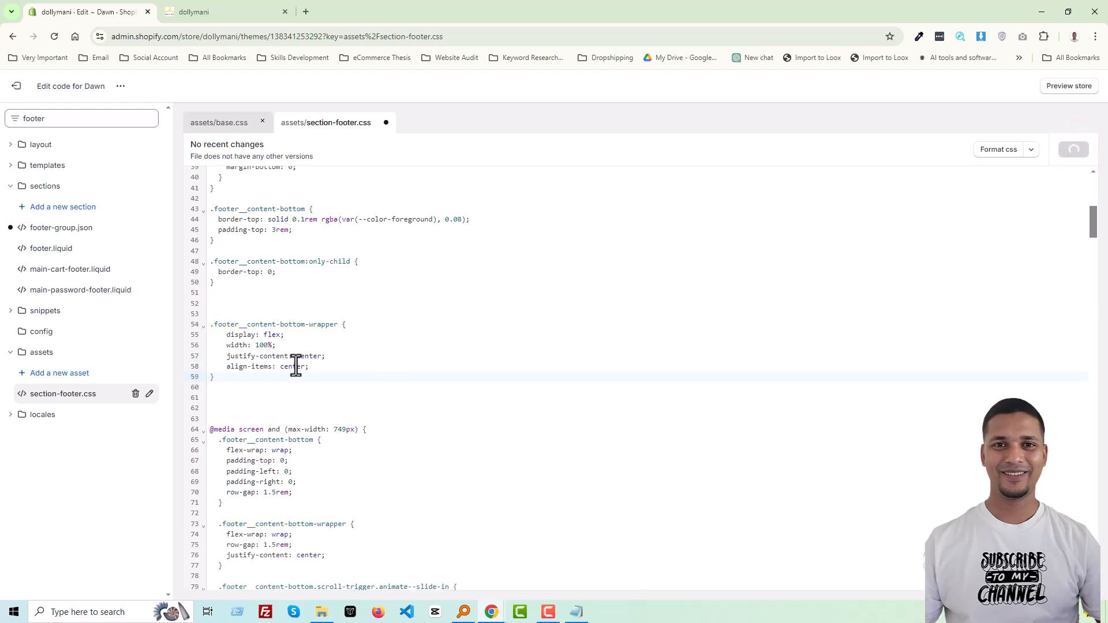
key(Ctrl+S)
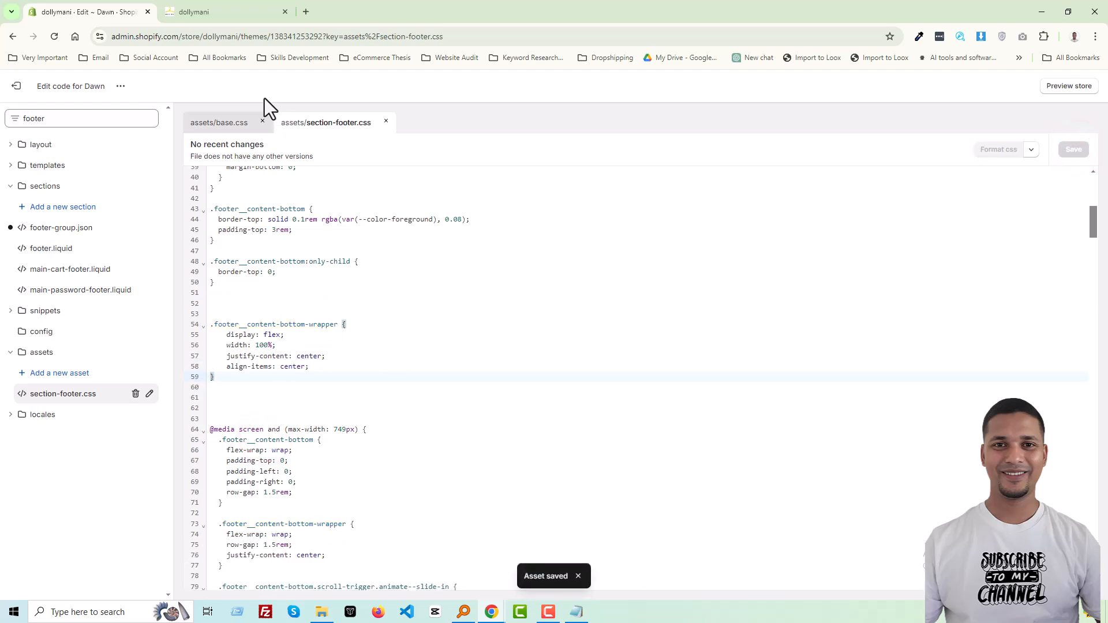
click(226, 12)
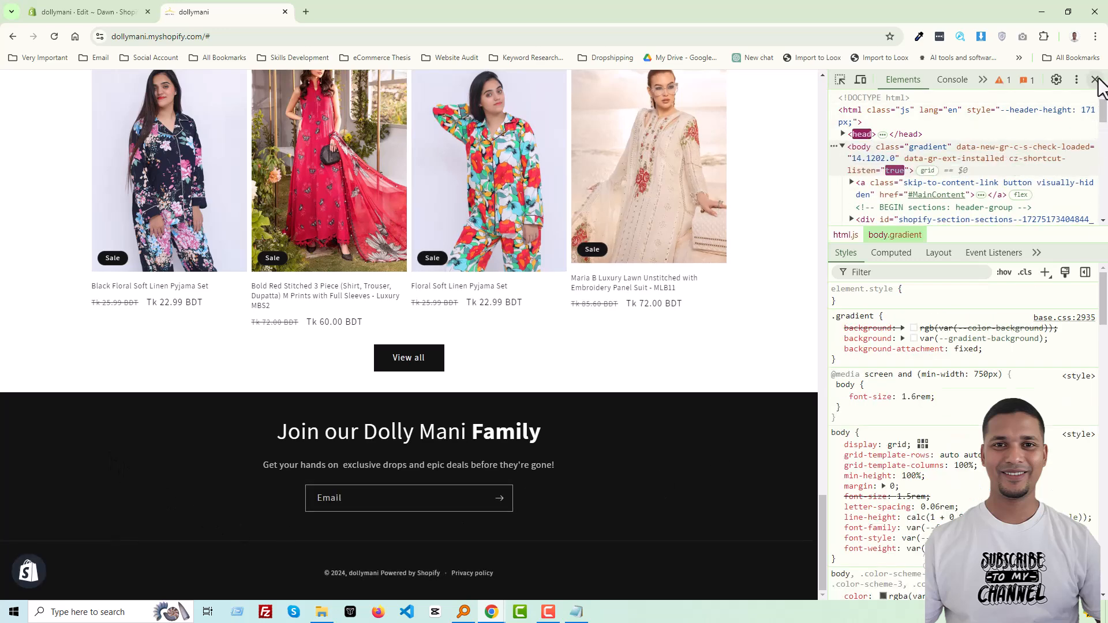
Close DevTools to show the full storefront with the copyright line centered
click(1097, 79)
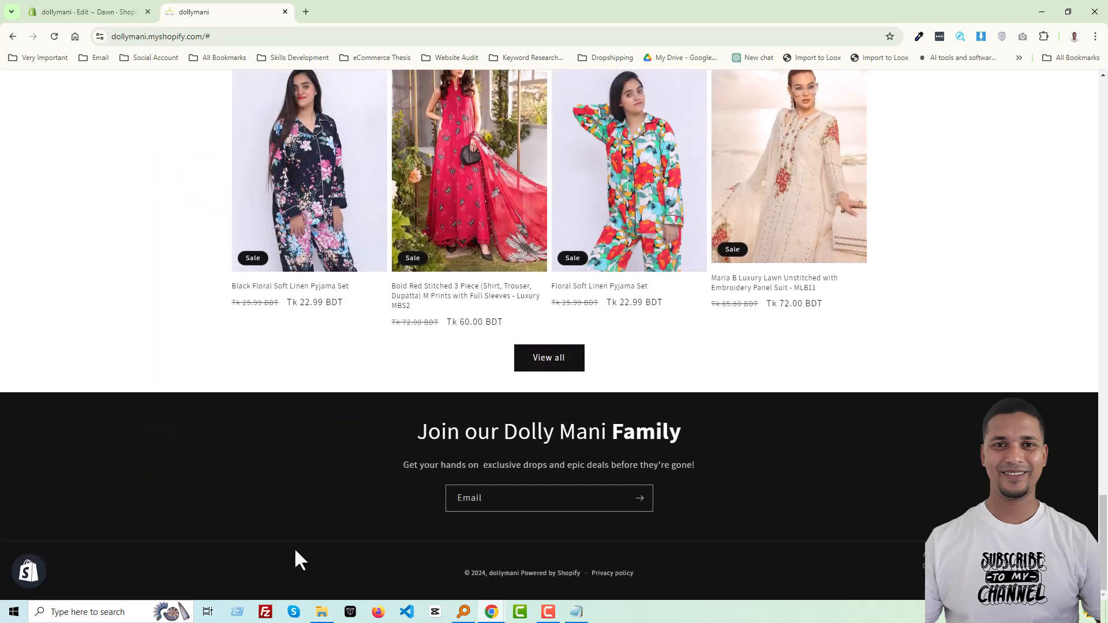
mouse_move(714, 566)
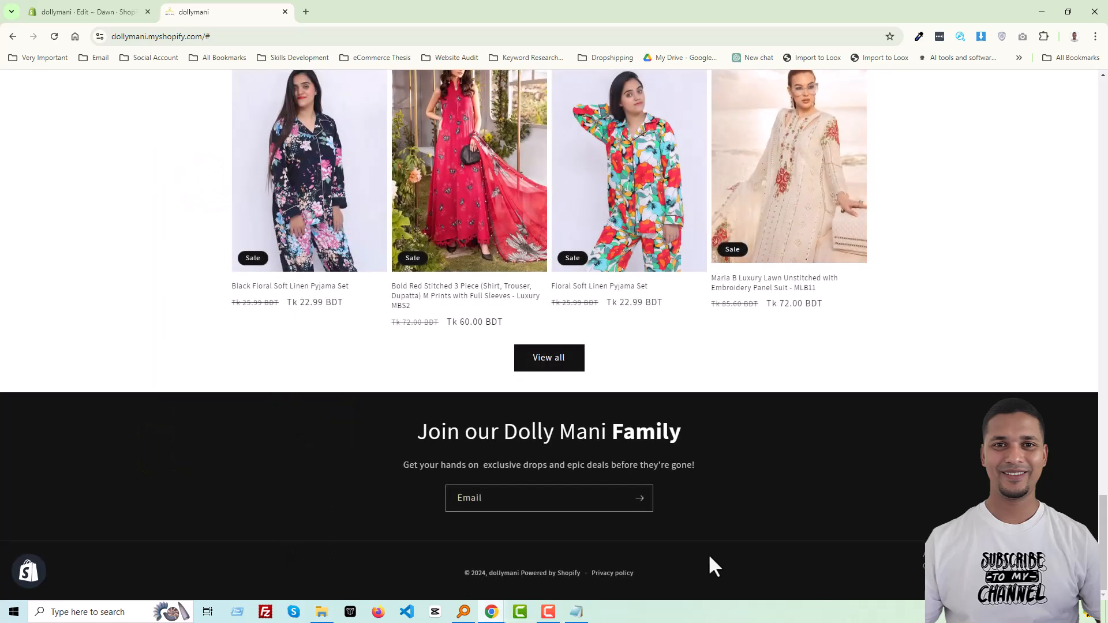
mouse_move(296, 544)
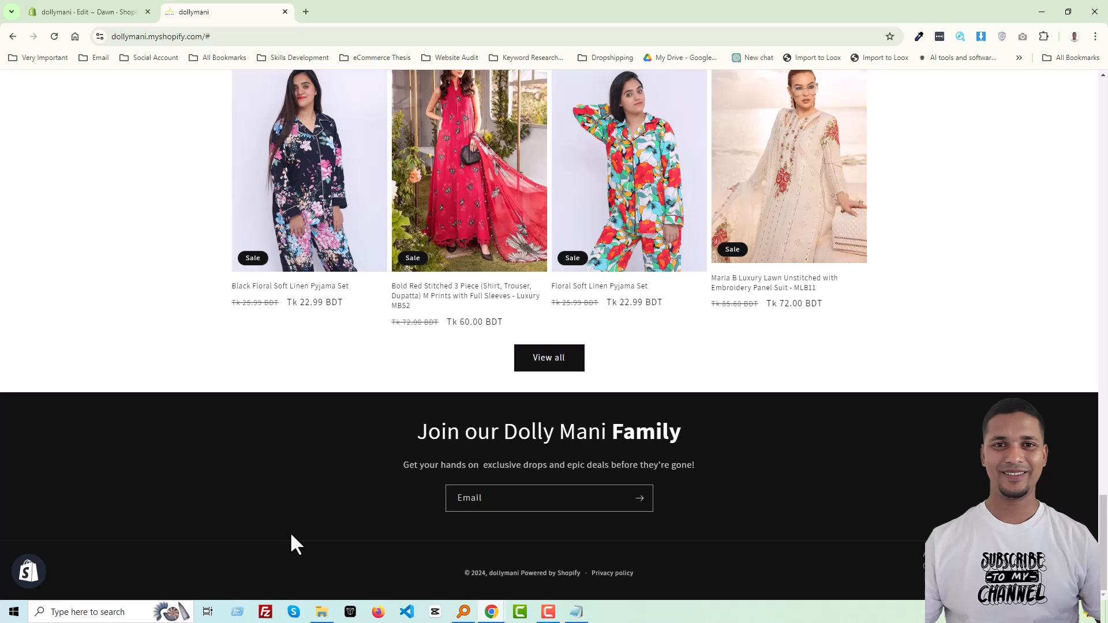
mouse_move(316, 537)
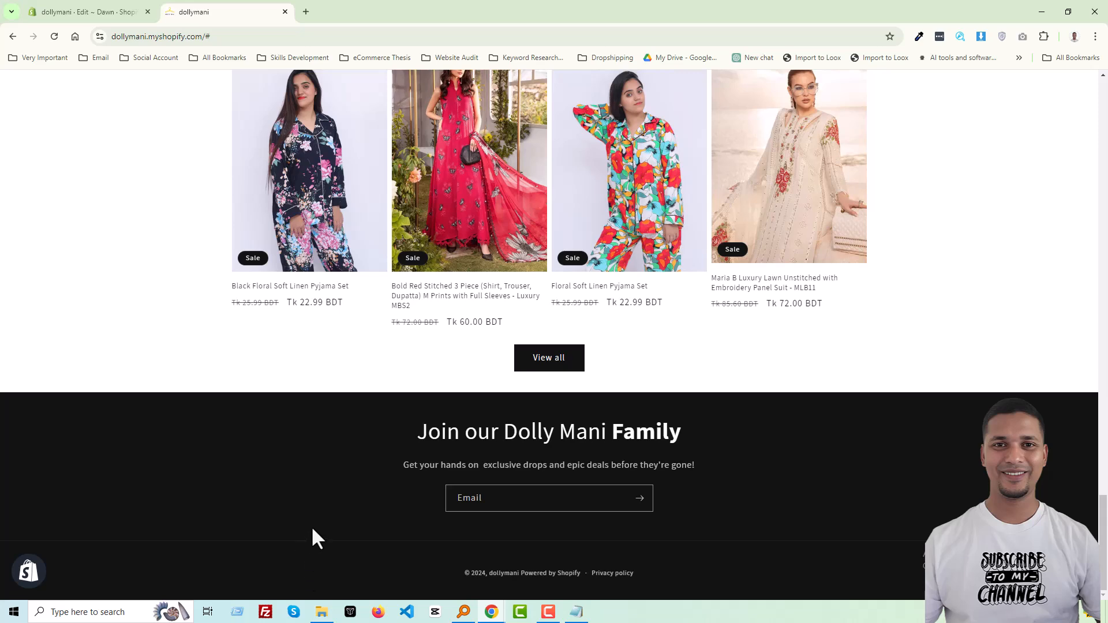